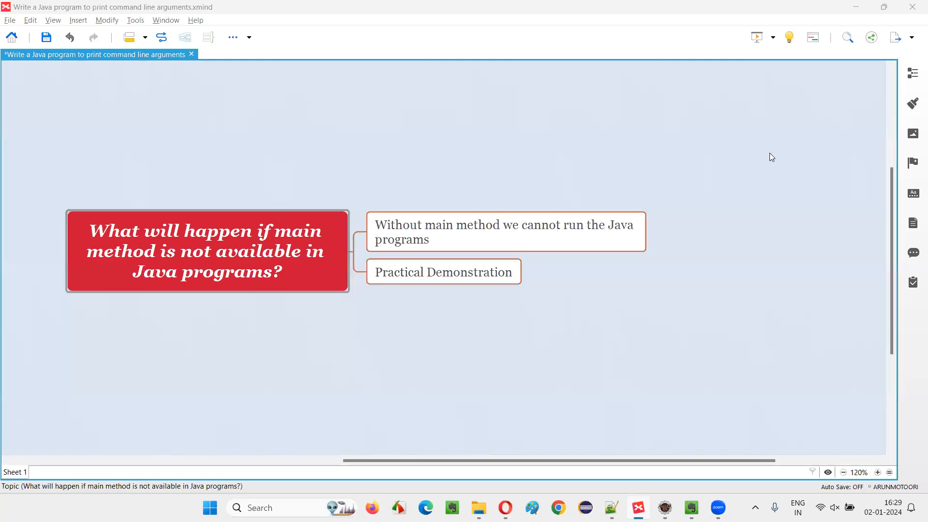
mouse_move(773, 164)
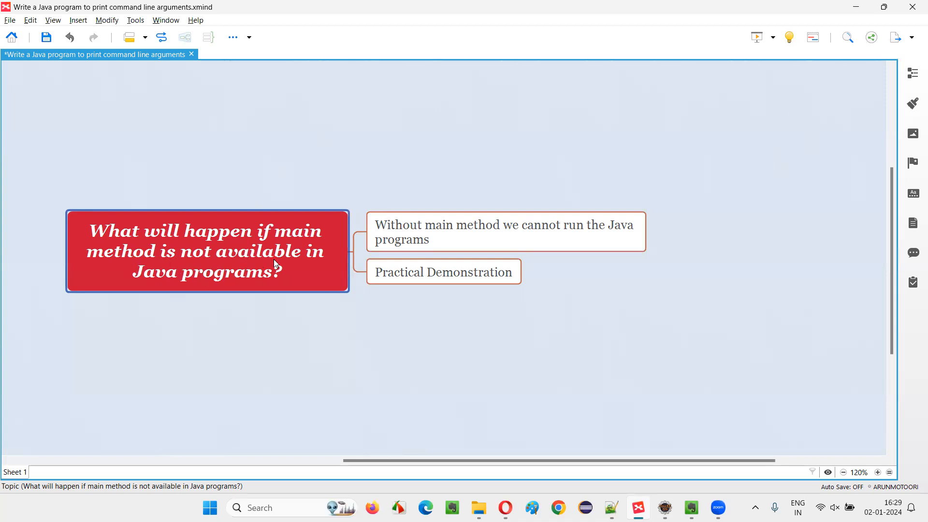
mouse_move(285, 290)
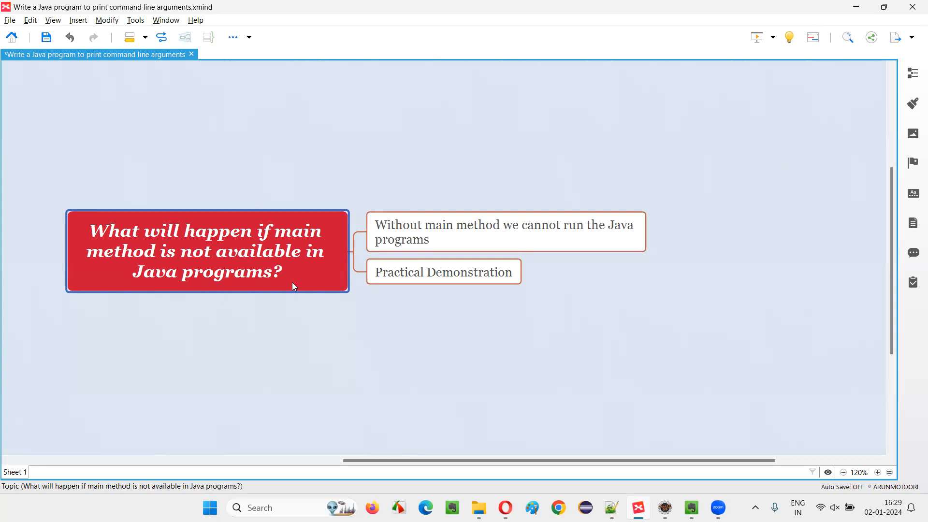
mouse_move(240, 292)
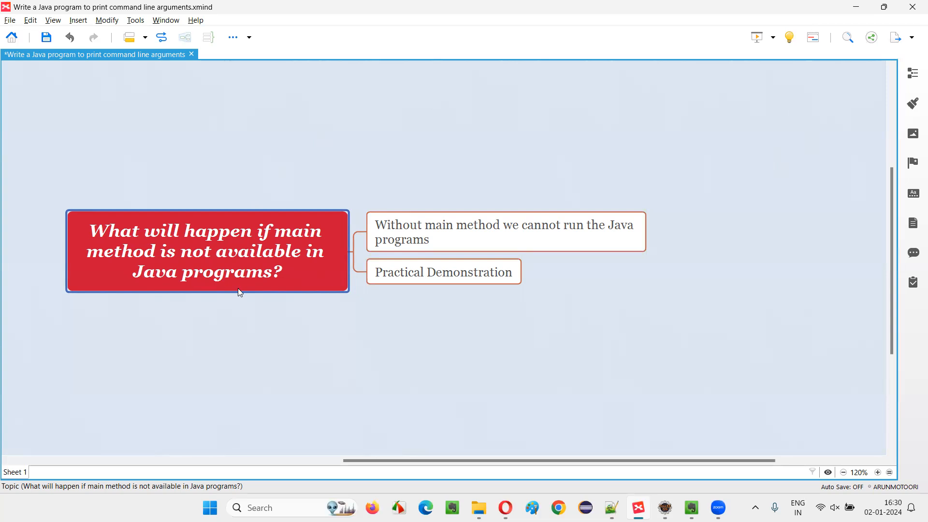
mouse_move(253, 268)
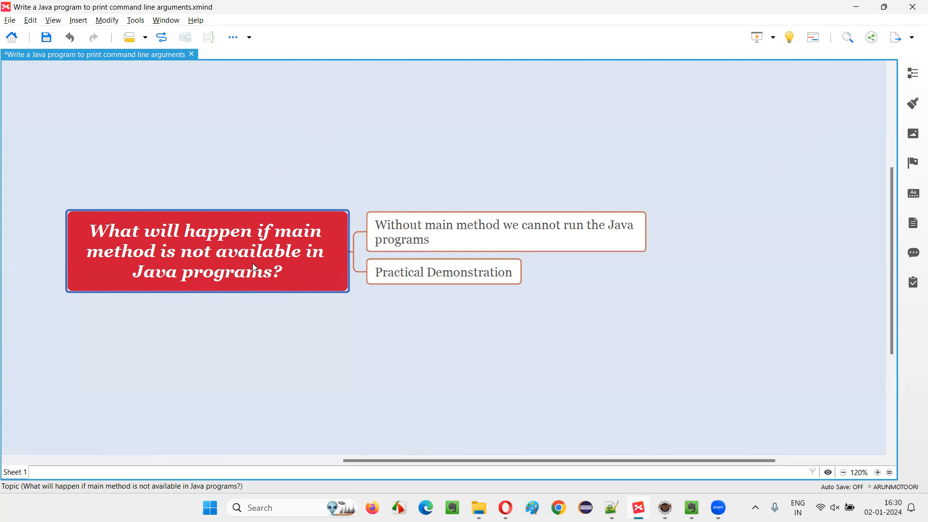
mouse_move(130, 272)
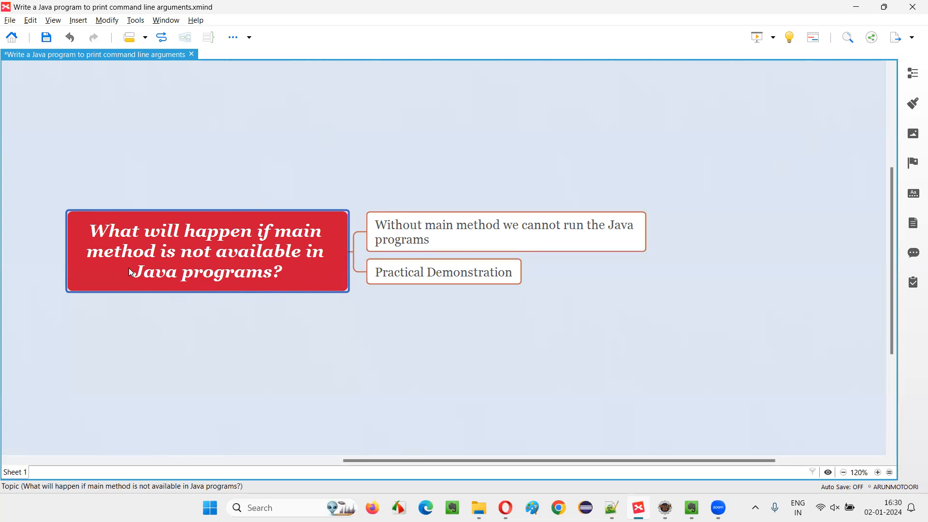
- Browse the no-main-method mind map topics, then return to Eclipse
click(505, 232)
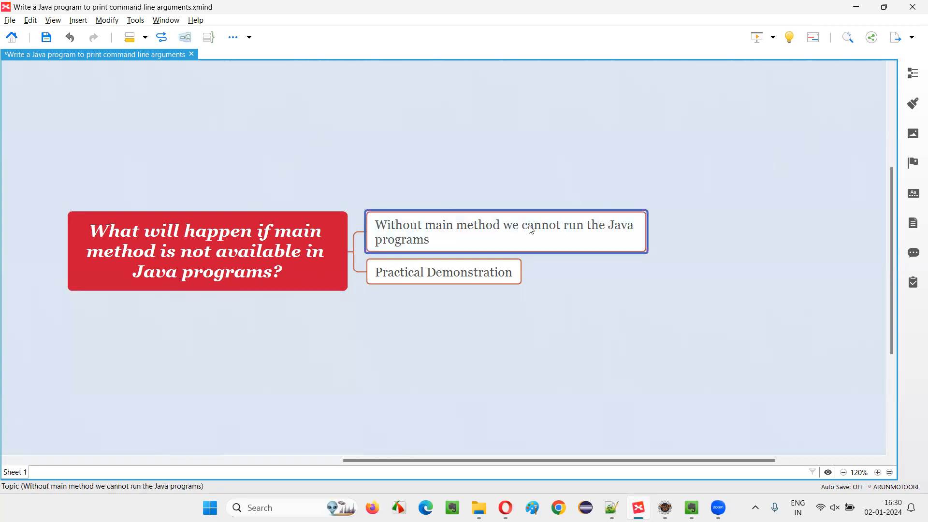
mouse_move(626, 237)
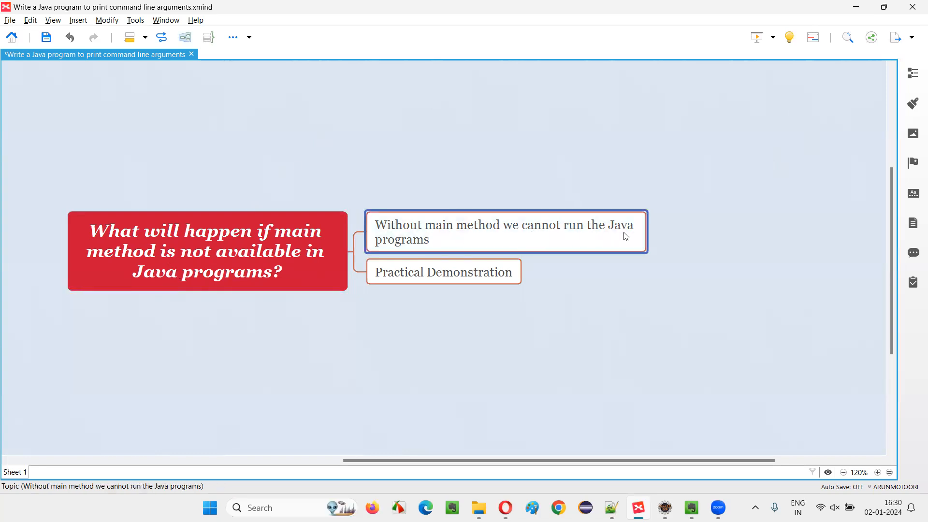
mouse_move(606, 240)
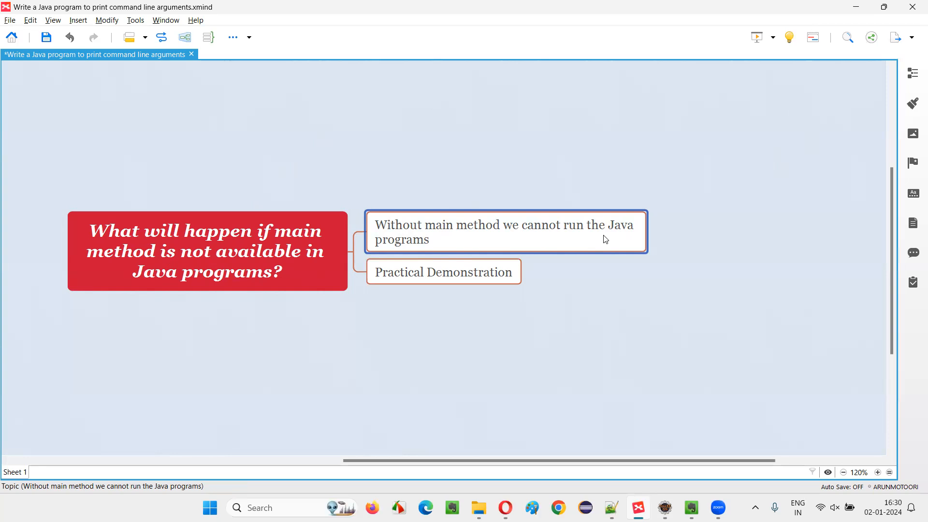
click(208, 251)
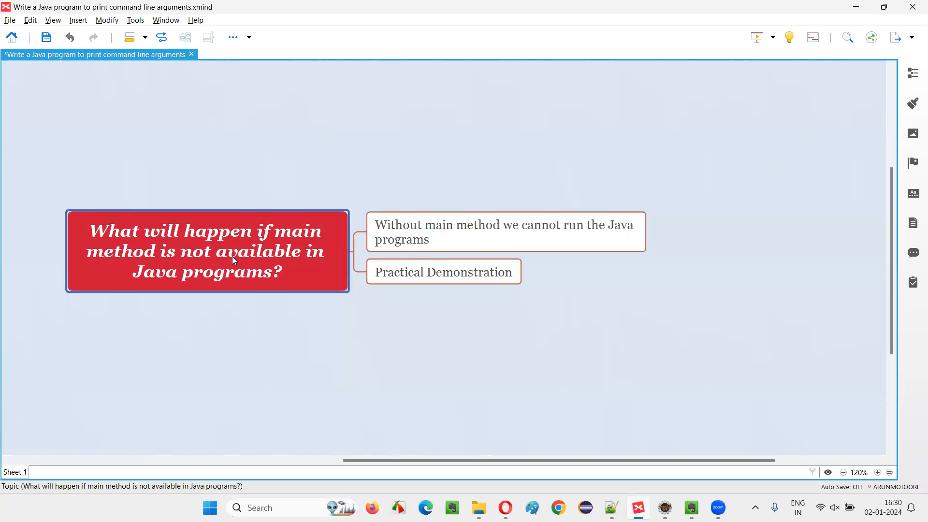
mouse_move(235, 261)
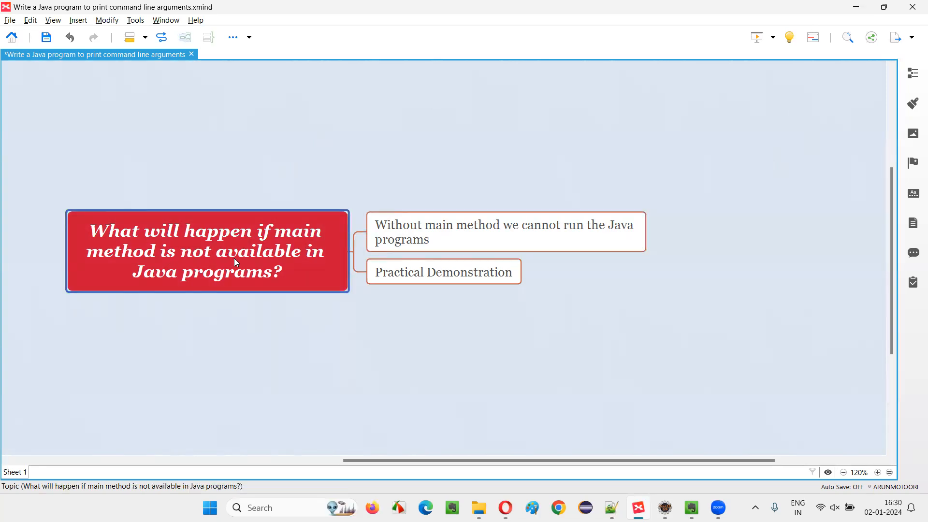
click(443, 272)
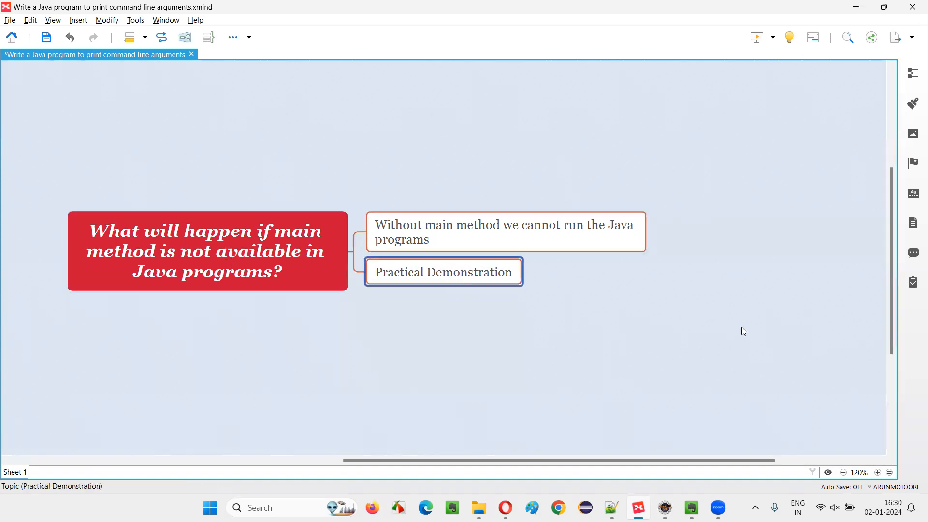
mouse_move(702, 298)
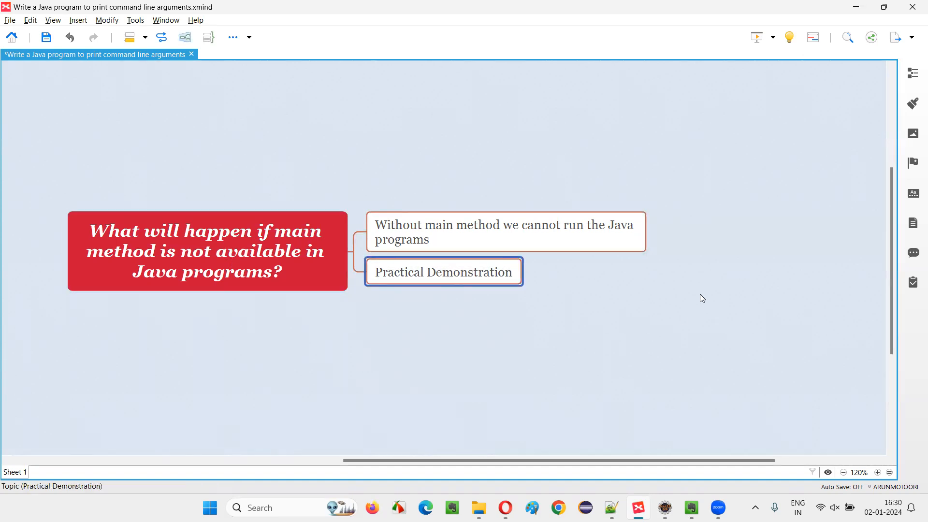
click(665, 508)
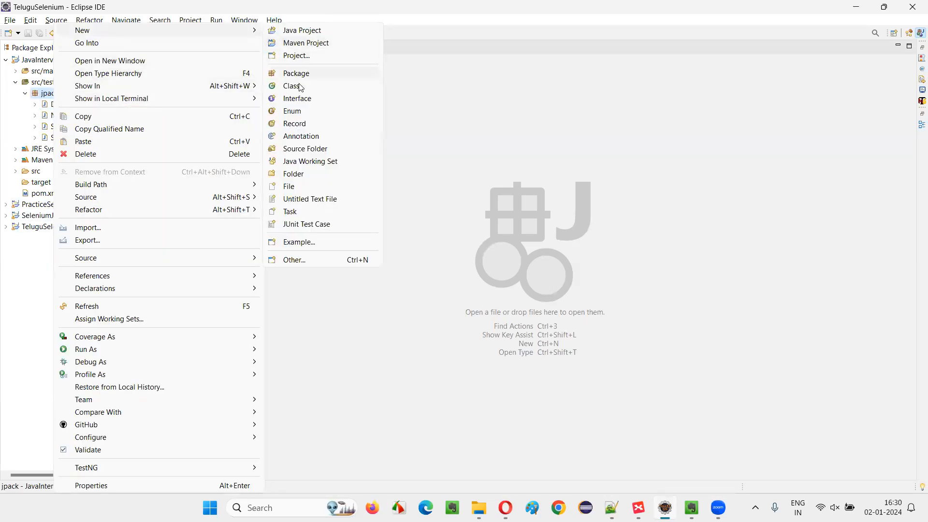
- Create class MainDemo in jpack with the 'public static void main' stub ticked
click(294, 86)
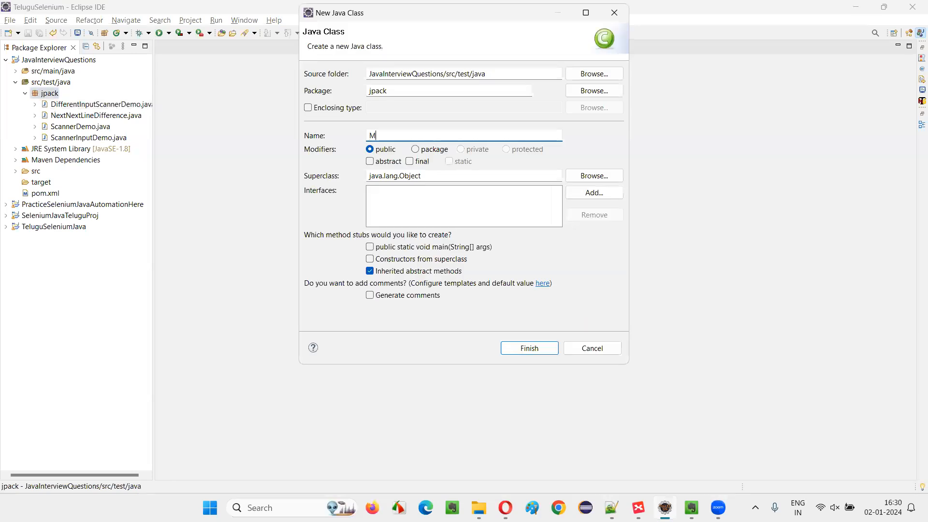
text(ainDemo)
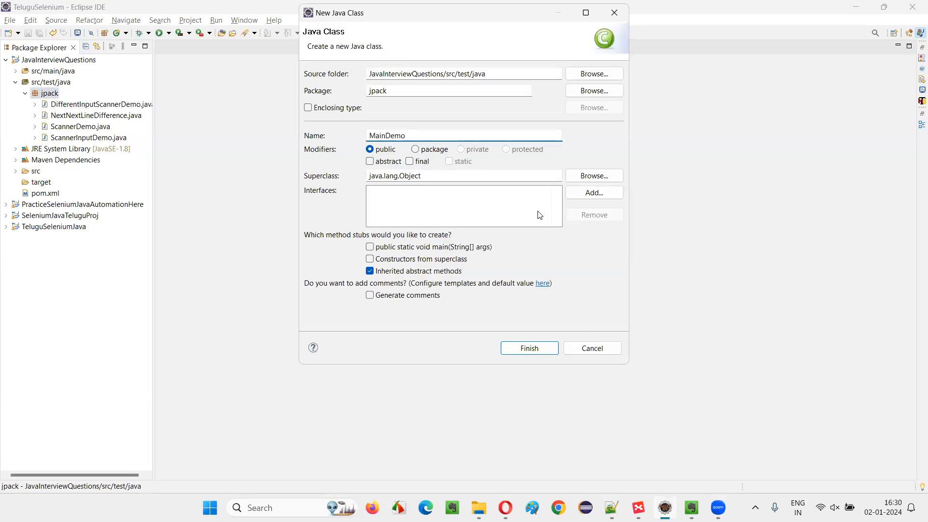
click(369, 247)
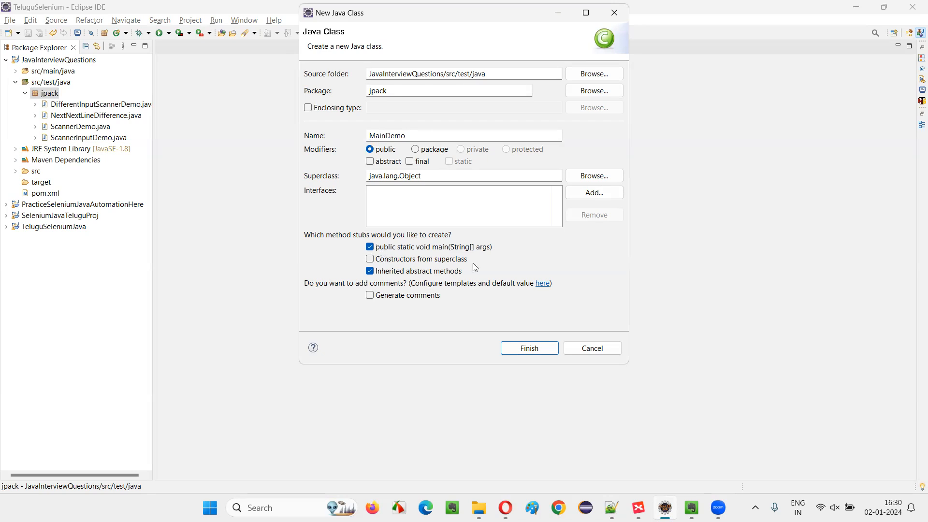
mouse_move(413, 251)
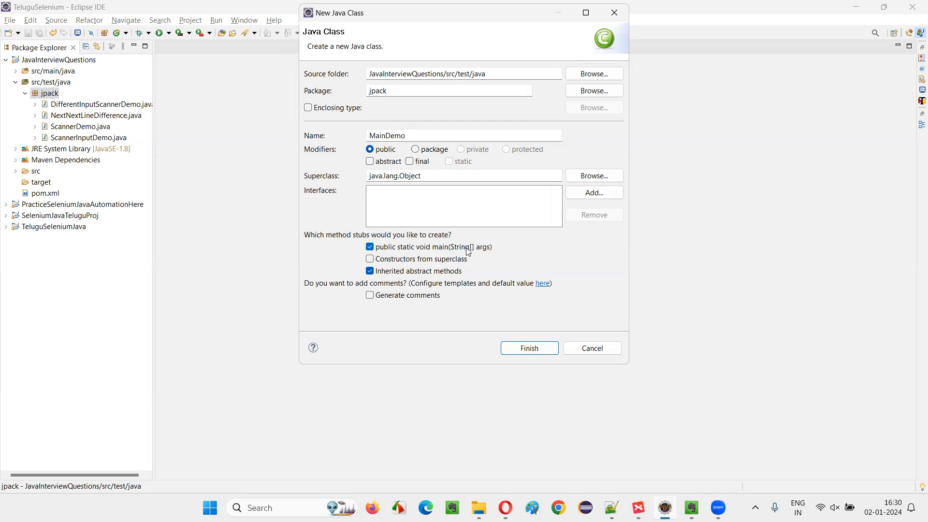
click(527, 348)
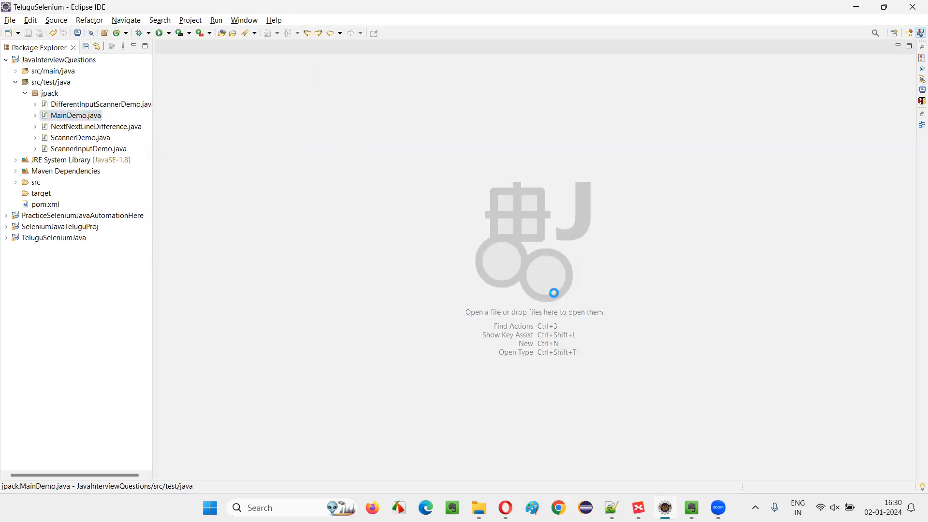
- Open MainDemo.java, make main print "Inside main method", and save
double_click(76, 116)
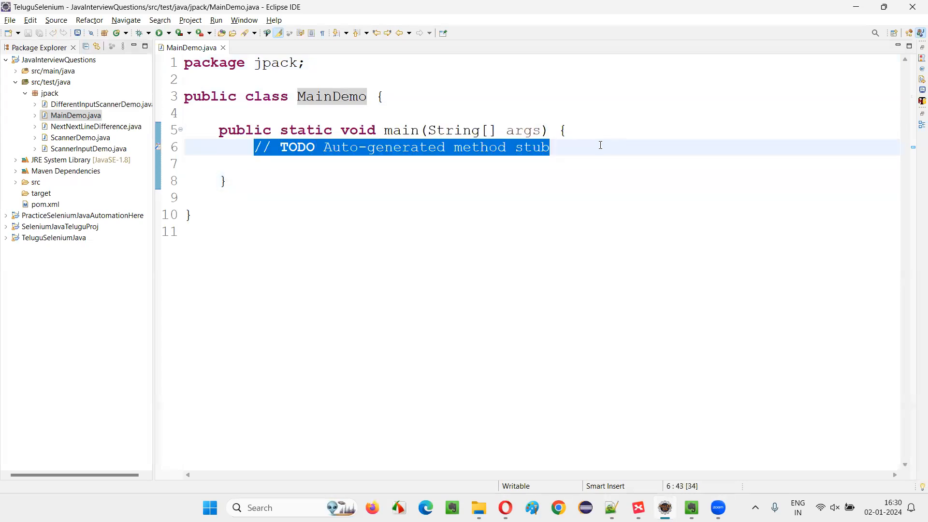
text(System.out.println();)
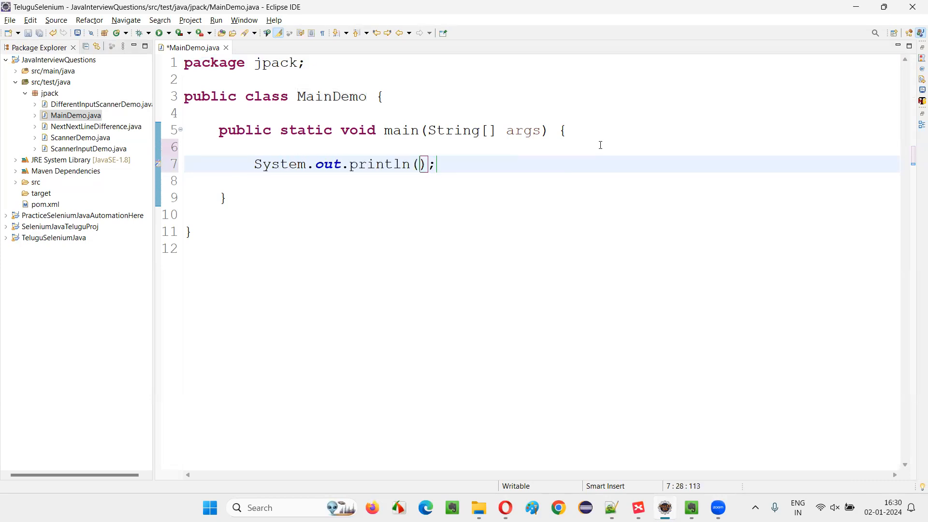
text("Inside Man")
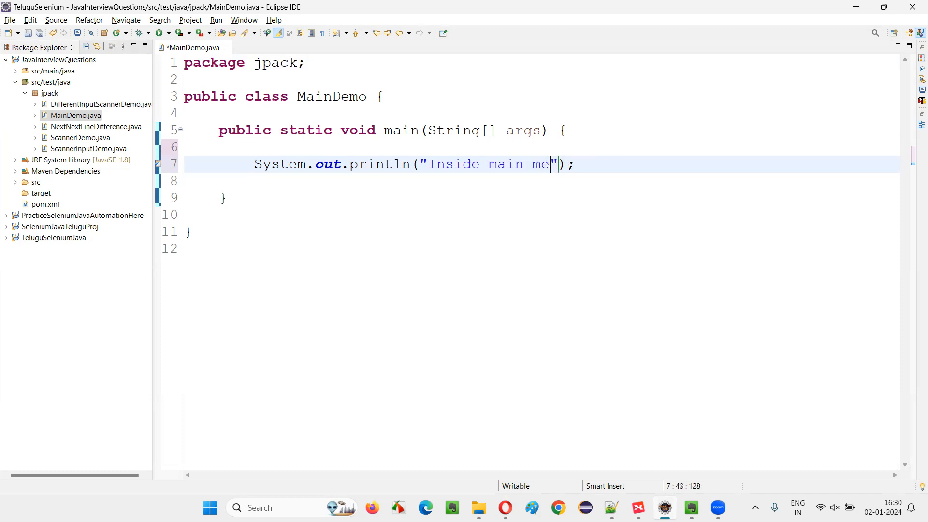
text(thod)
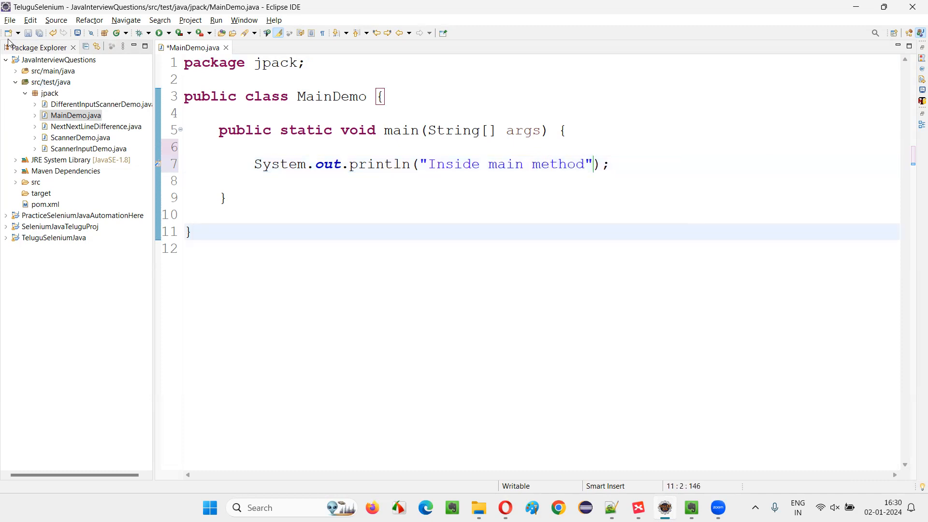
key(ctrl+s)
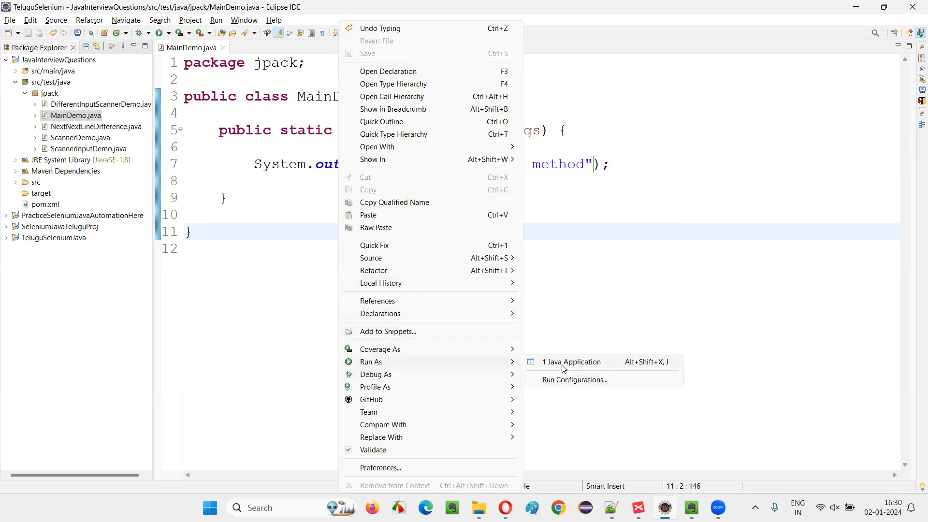
mouse_move(625, 312)
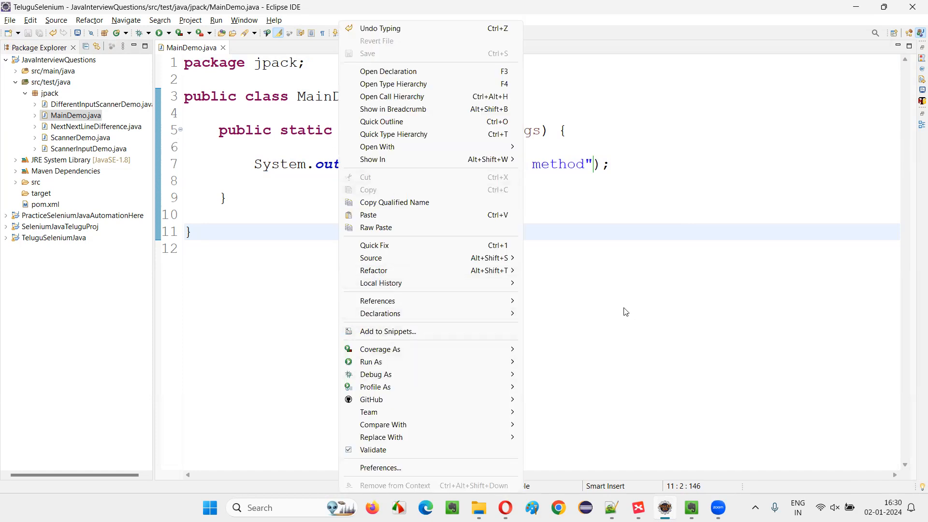
- Select the main method, run MainDemo as a Java Application, then hide the console
click(626, 312)
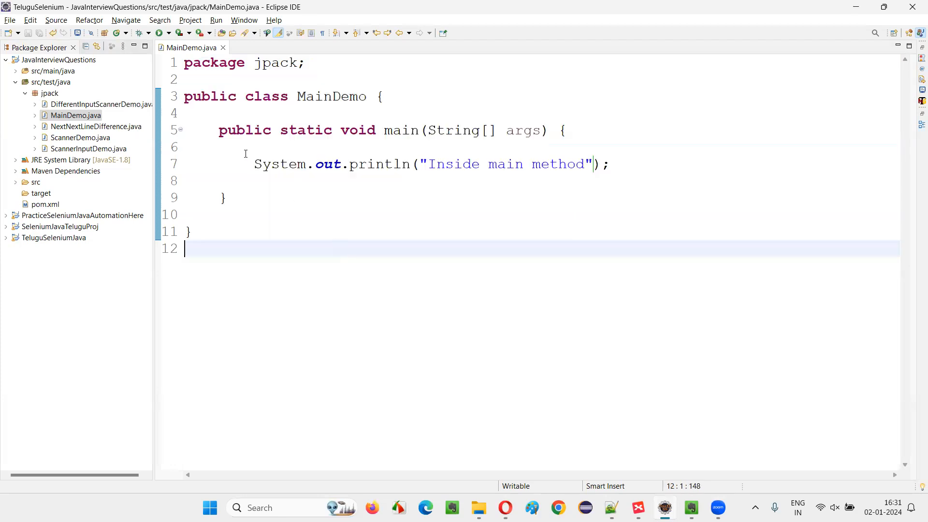
drag(219, 130, 227, 198)
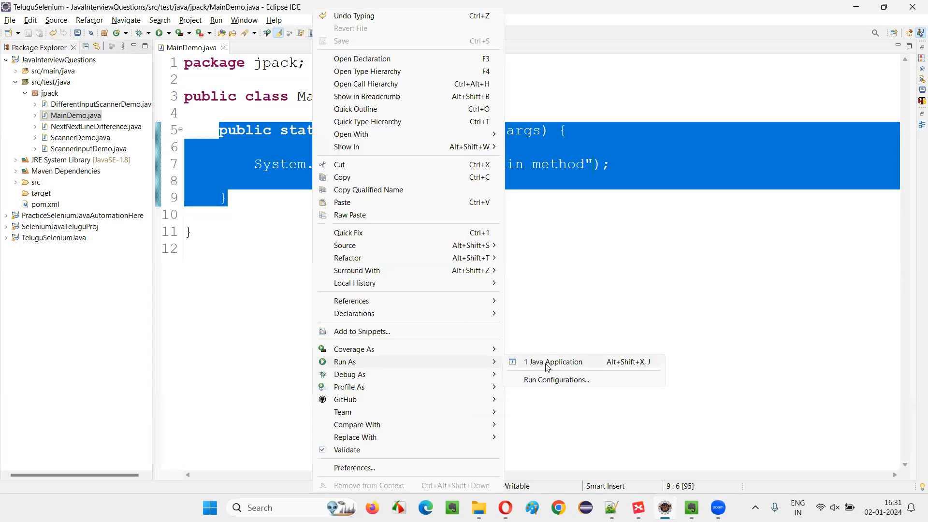
click(554, 361)
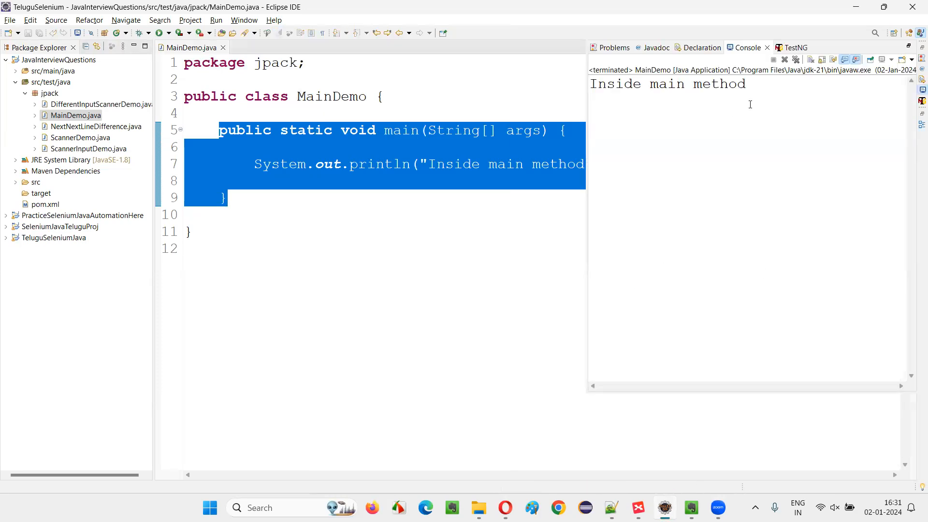
double_click(668, 84)
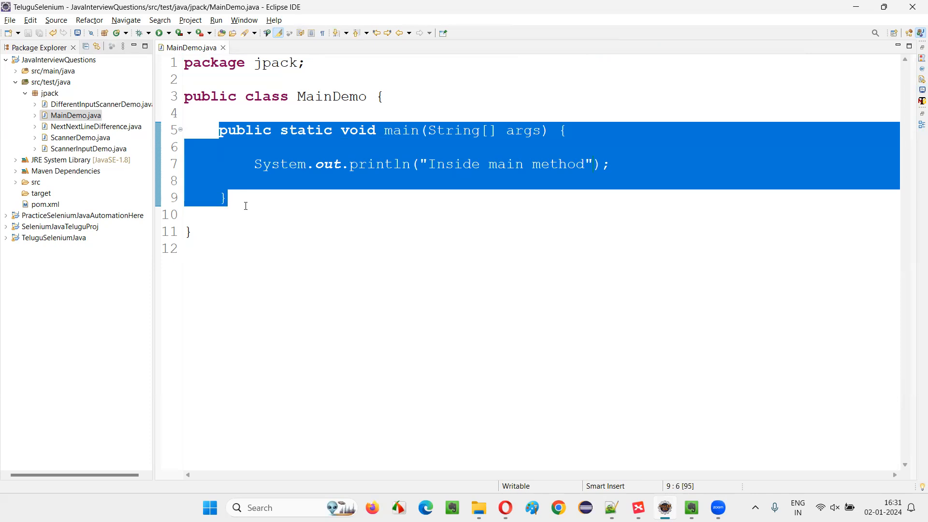
- Delete the main method and check the context menu for a Java Application run option
key(Delete)
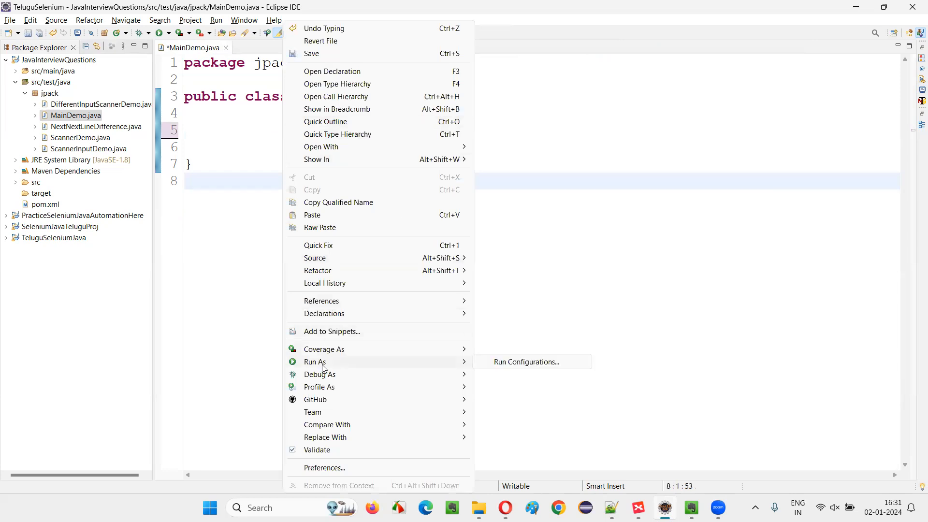
mouse_move(543, 386)
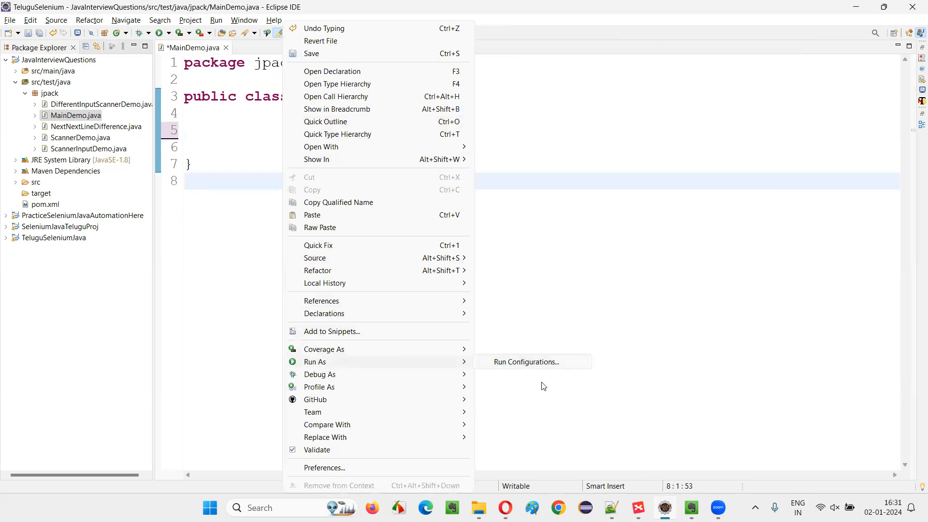
mouse_move(522, 395)
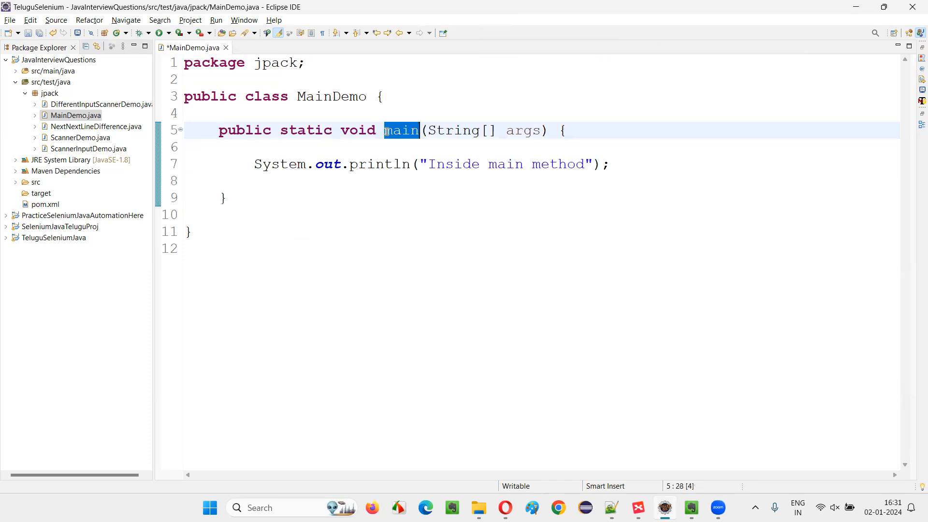
click(225, 197)
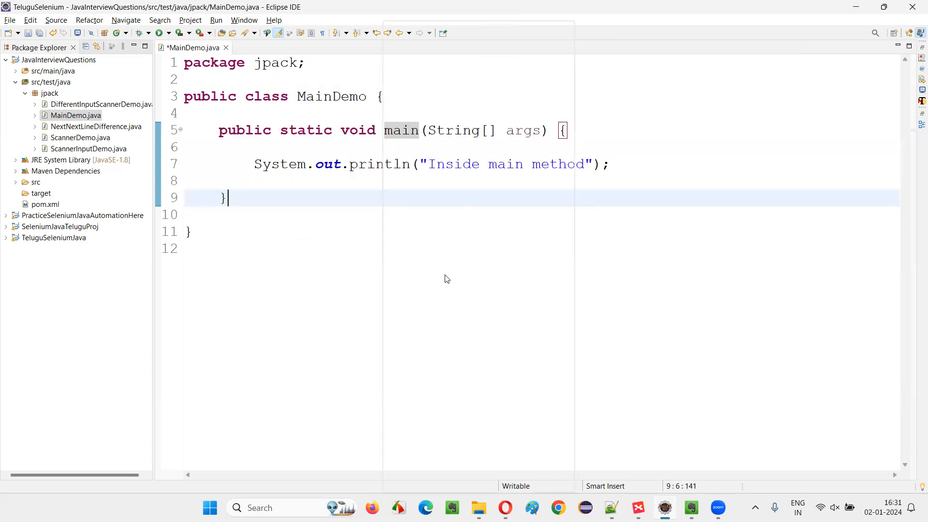
right_click(447, 279)
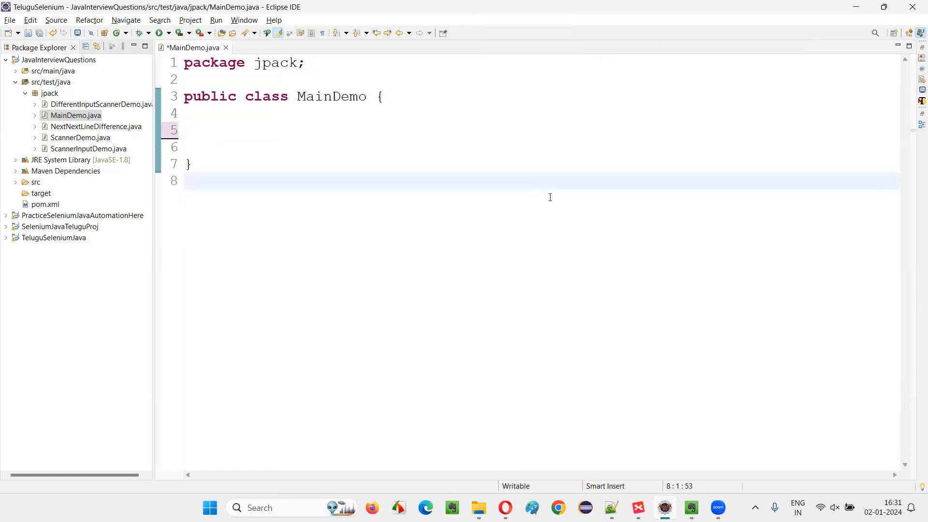
- Switch to XMind and select the central question and Without main method topics
click(638, 508)
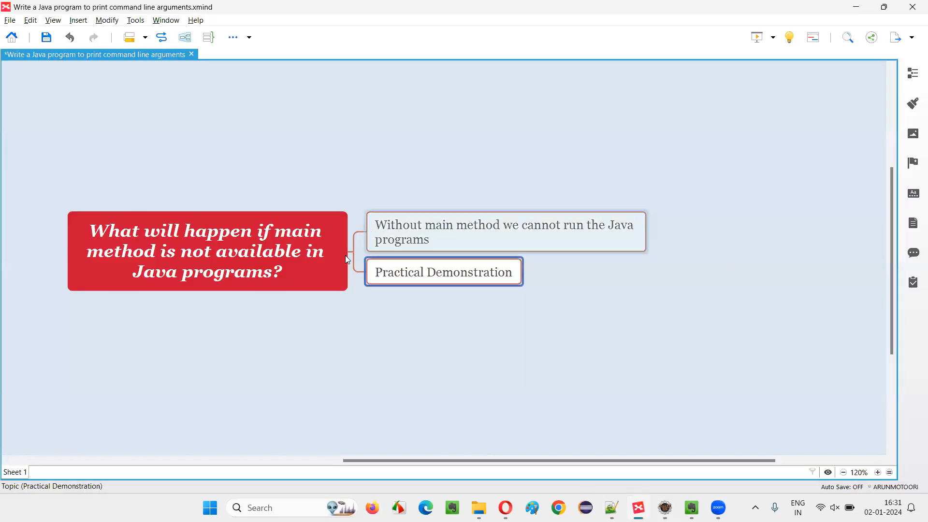
click(505, 232)
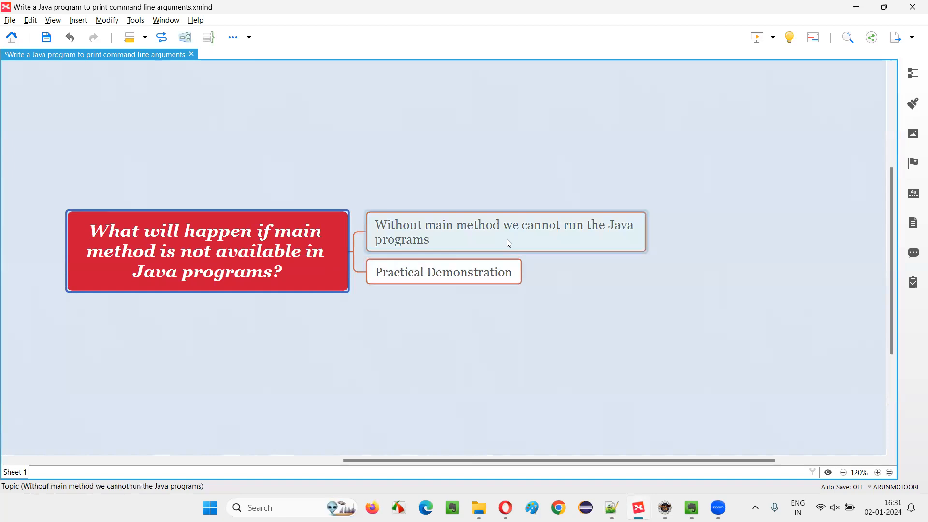
click(503, 232)
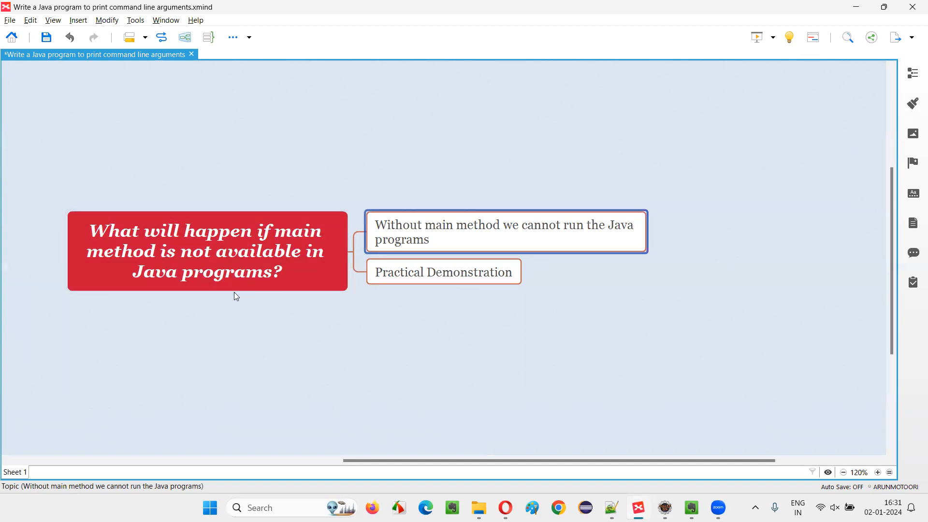
mouse_move(611, 247)
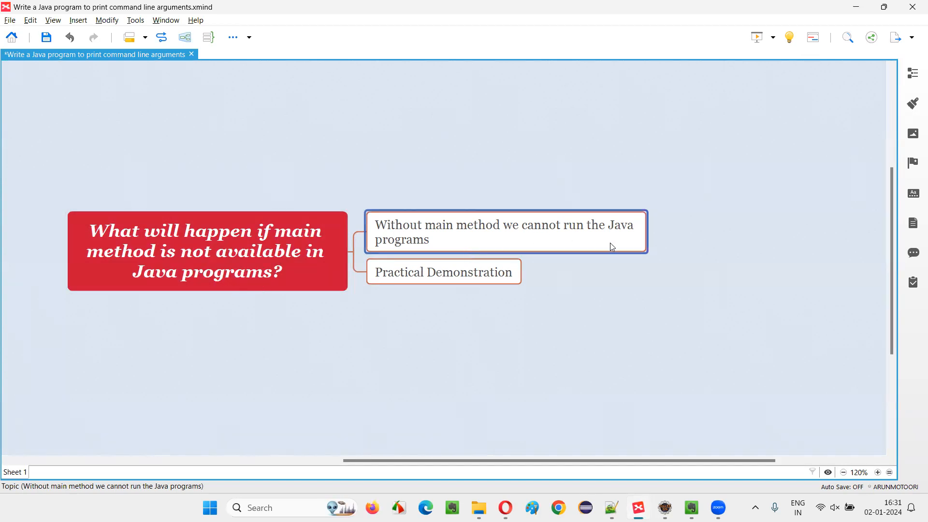
mouse_move(551, 256)
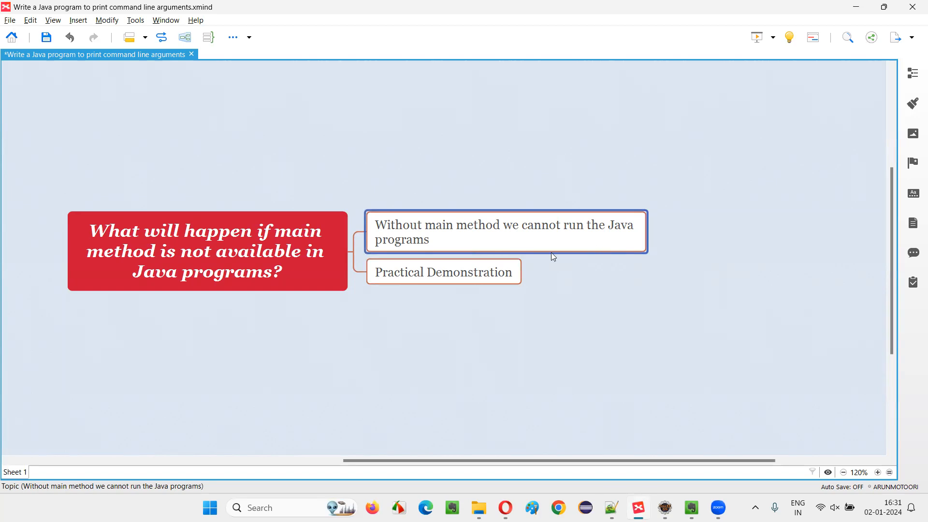
click(207, 251)
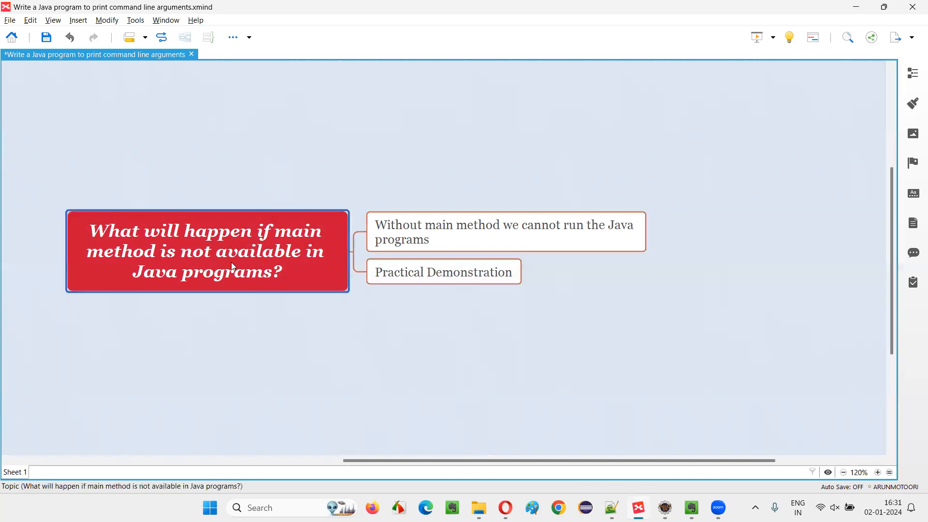
mouse_move(414, 346)
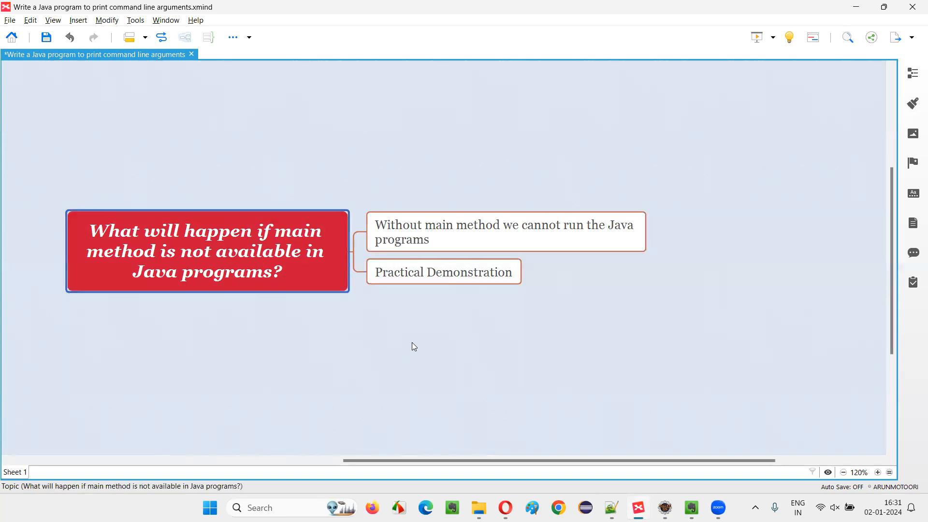
mouse_move(693, 48)
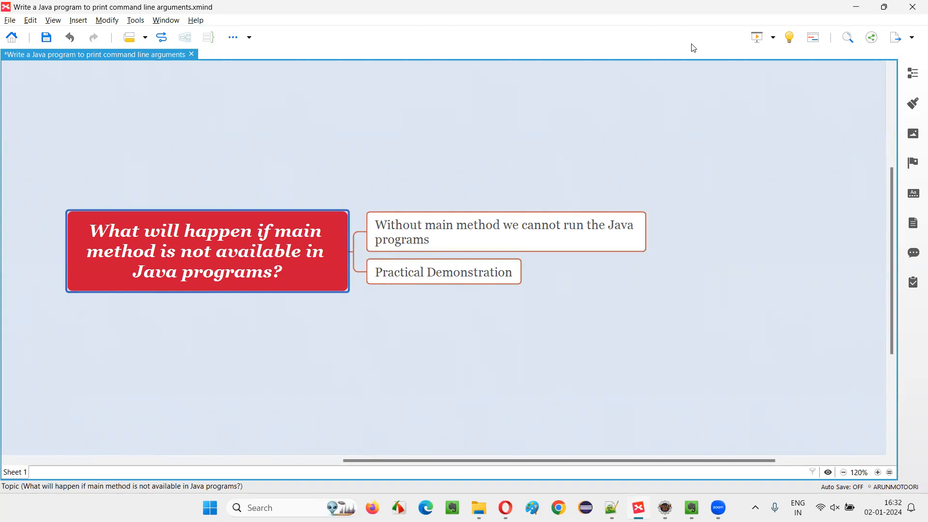